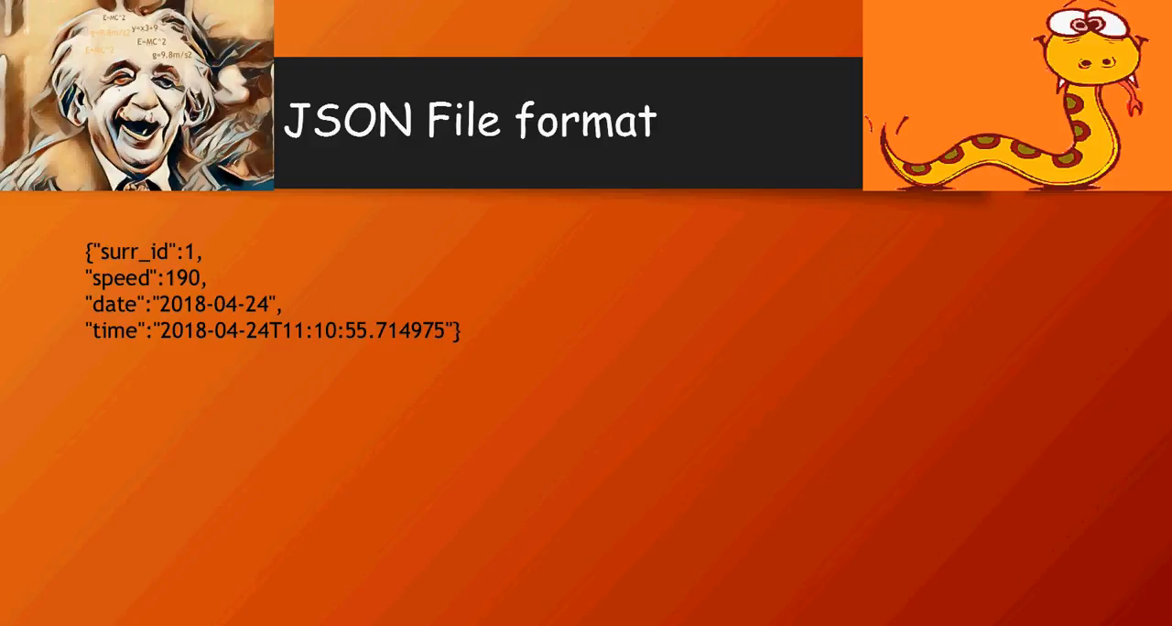
mouse_move(99, 264)
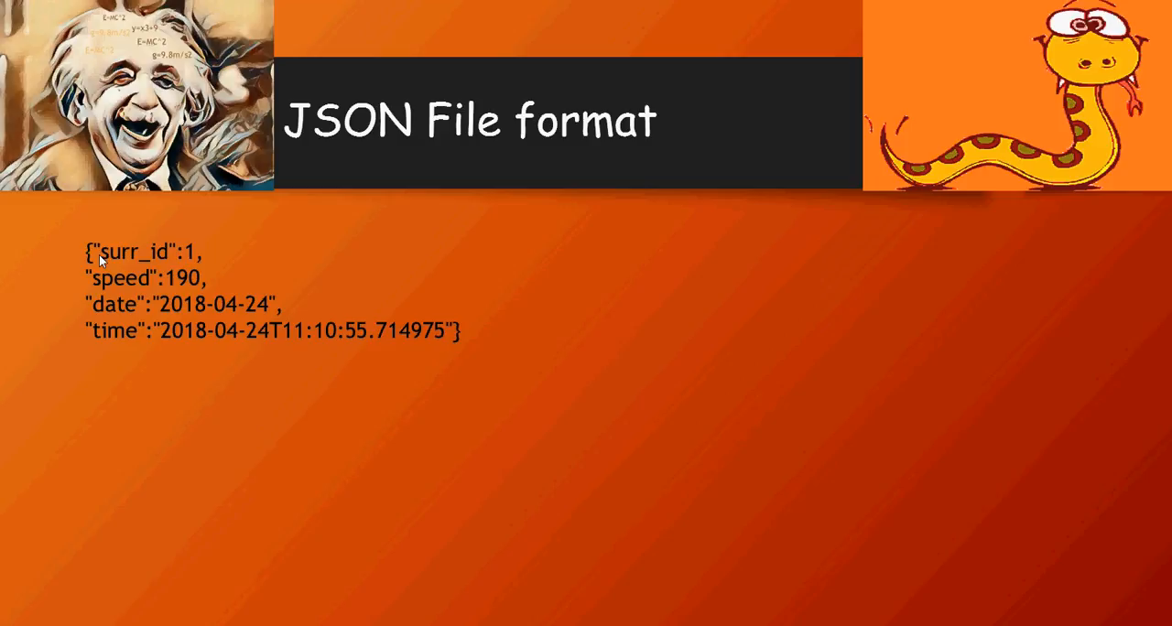
mouse_move(179, 267)
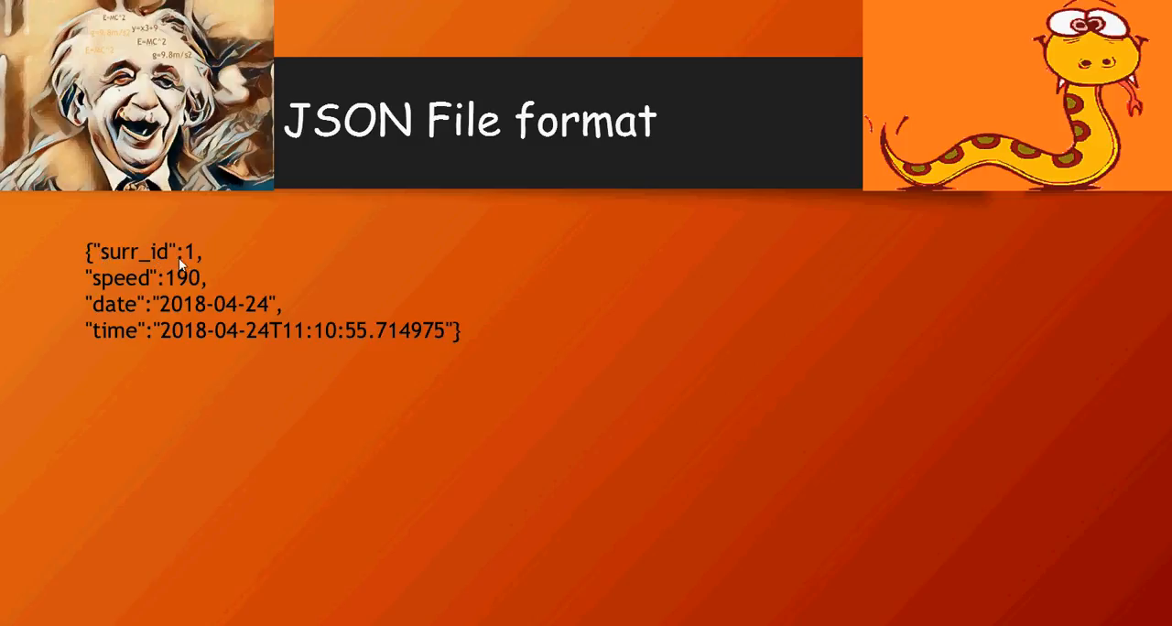
mouse_move(145, 282)
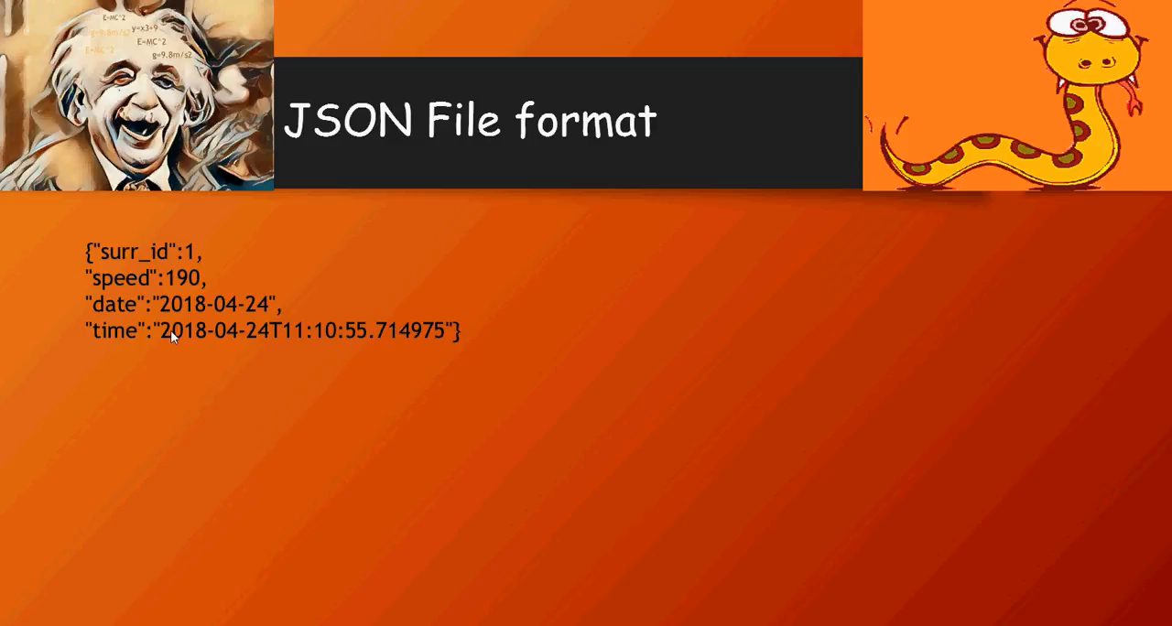
mouse_move(150, 296)
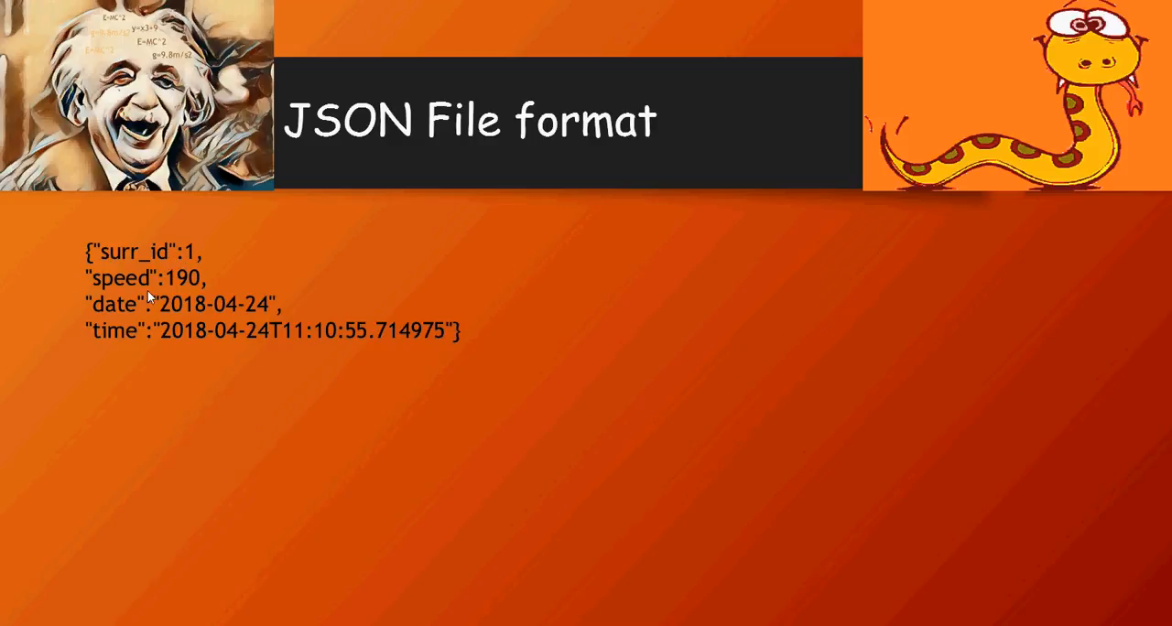
mouse_move(205, 345)
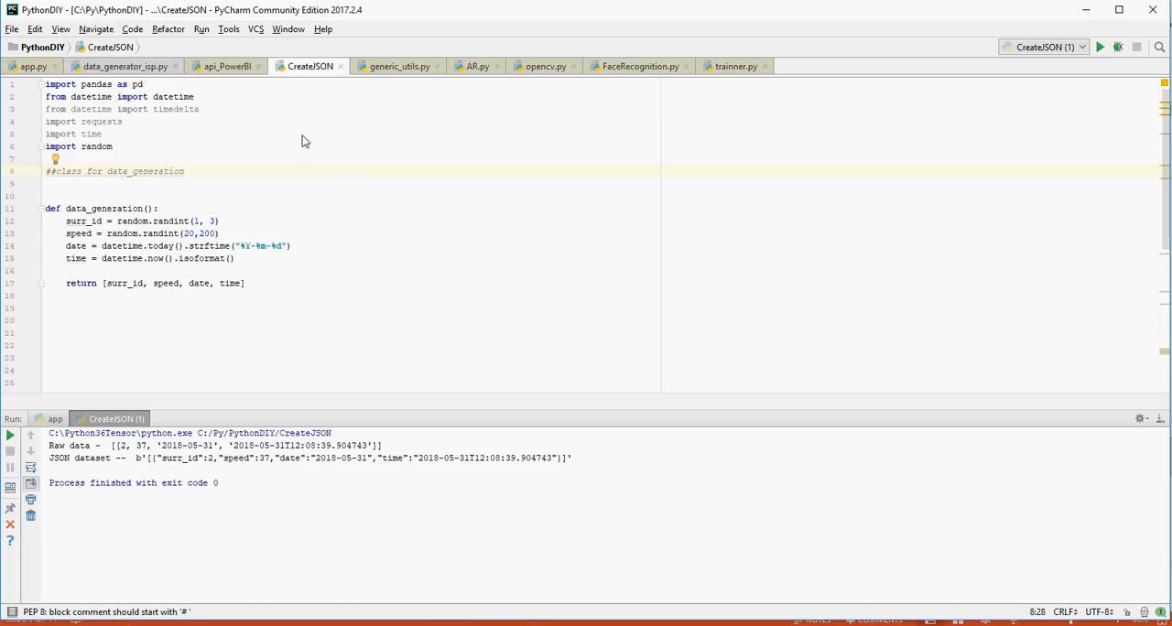
mouse_move(77, 95)
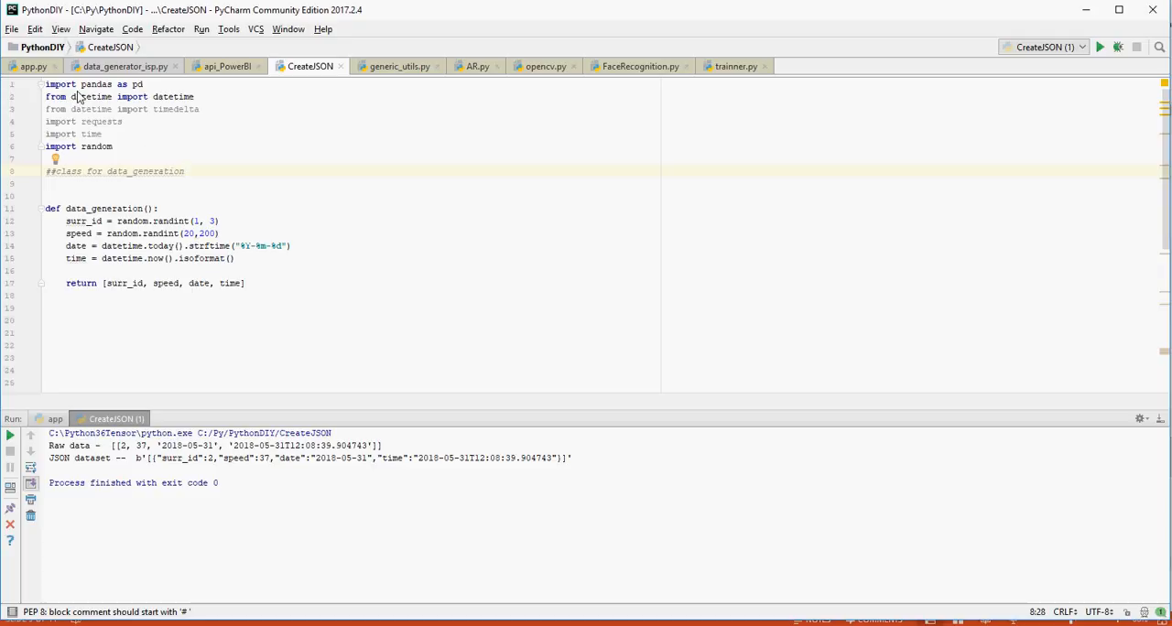
mouse_move(112, 95)
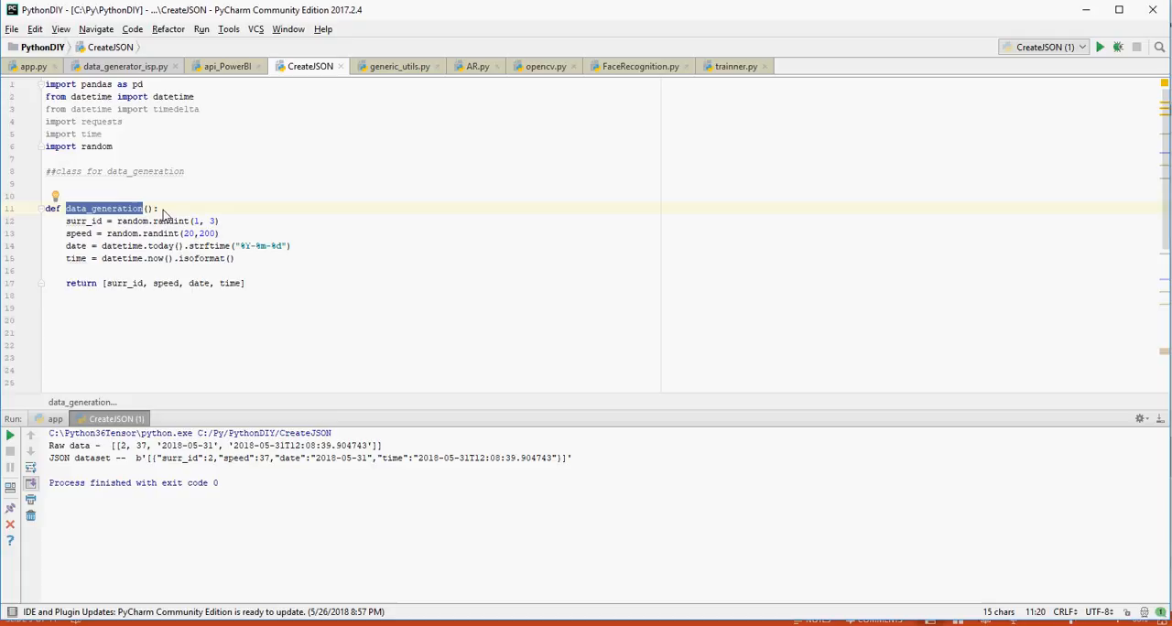
Write data_raw = [], a for i in range(1) loop calling data_generation, and data_raw.append(row)
double_click(77, 221)
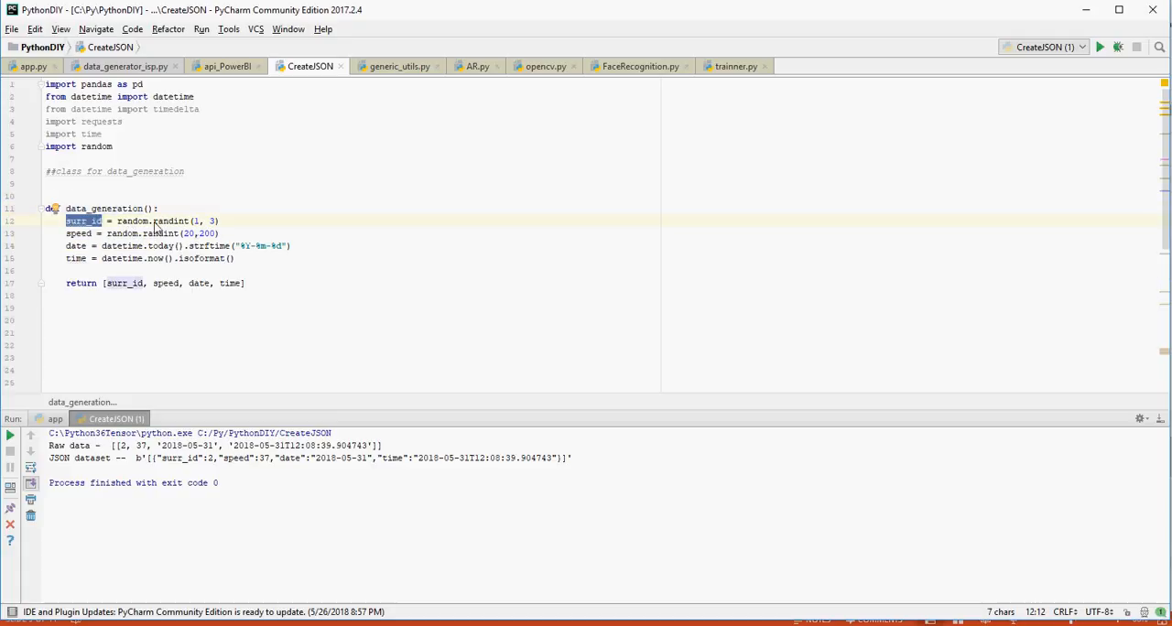
mouse_move(92, 240)
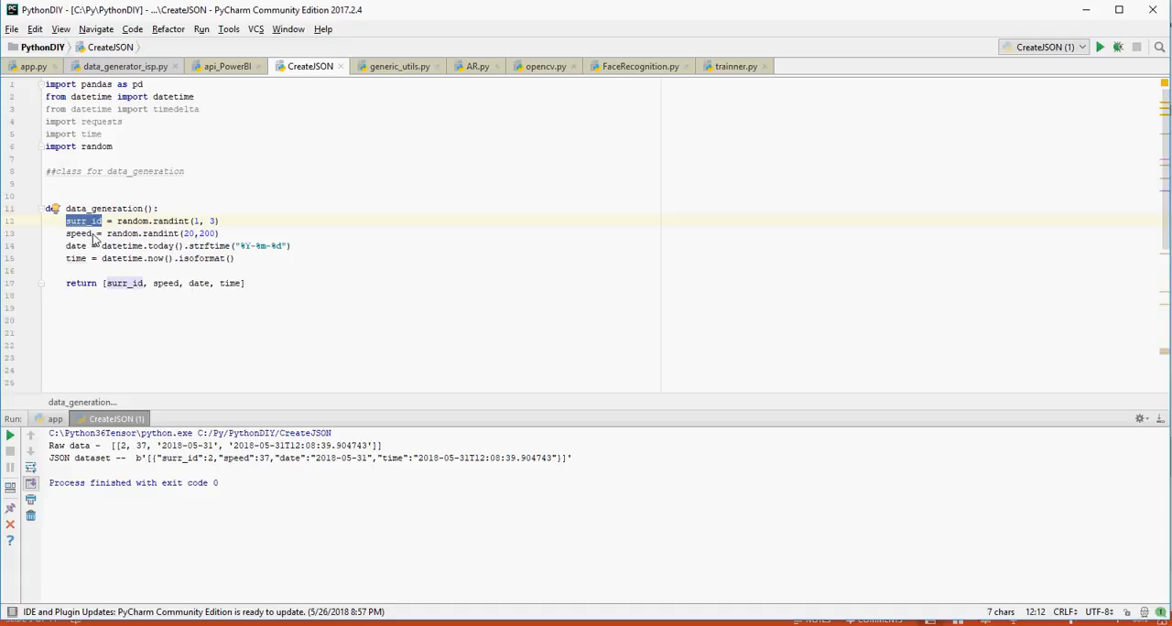
double_click(77, 233)
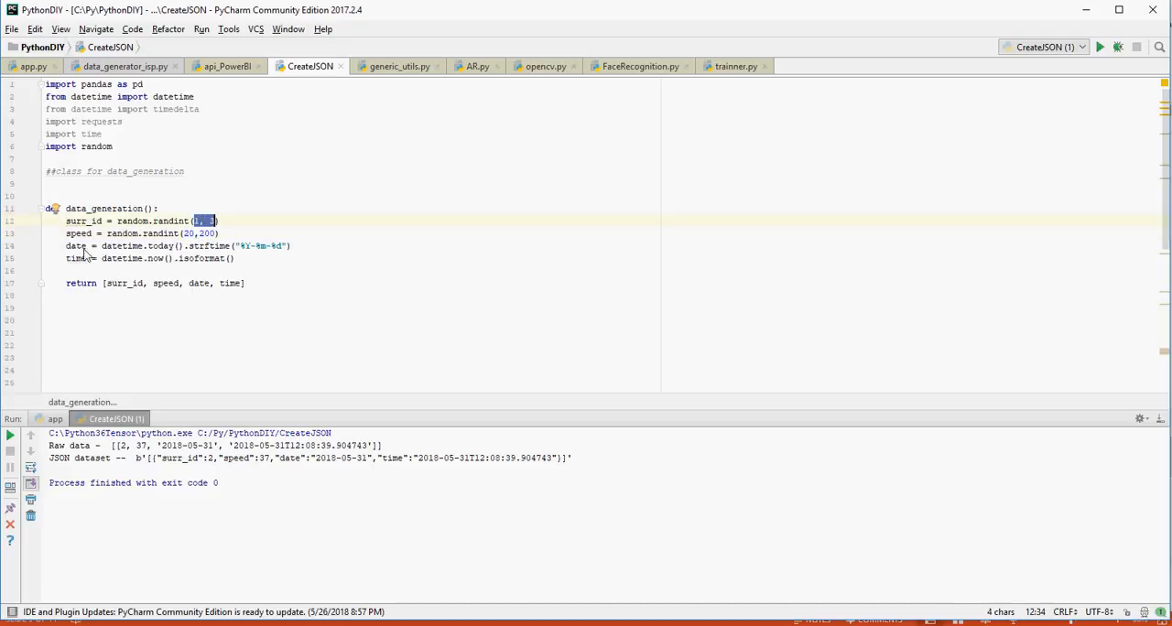
mouse_move(75, 256)
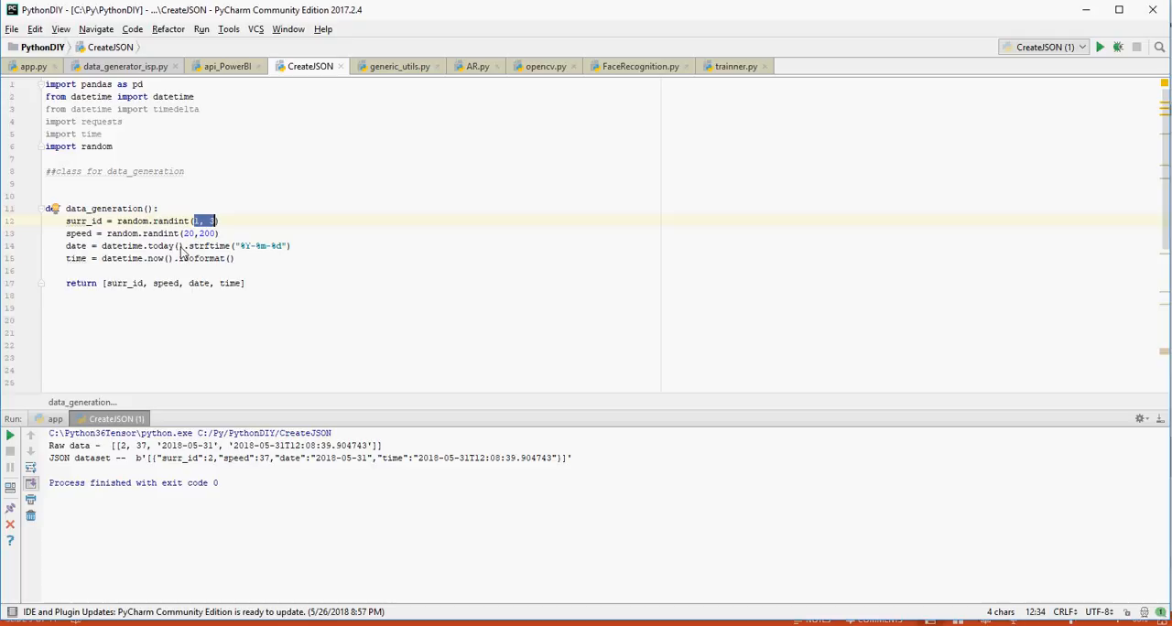
mouse_move(143, 271)
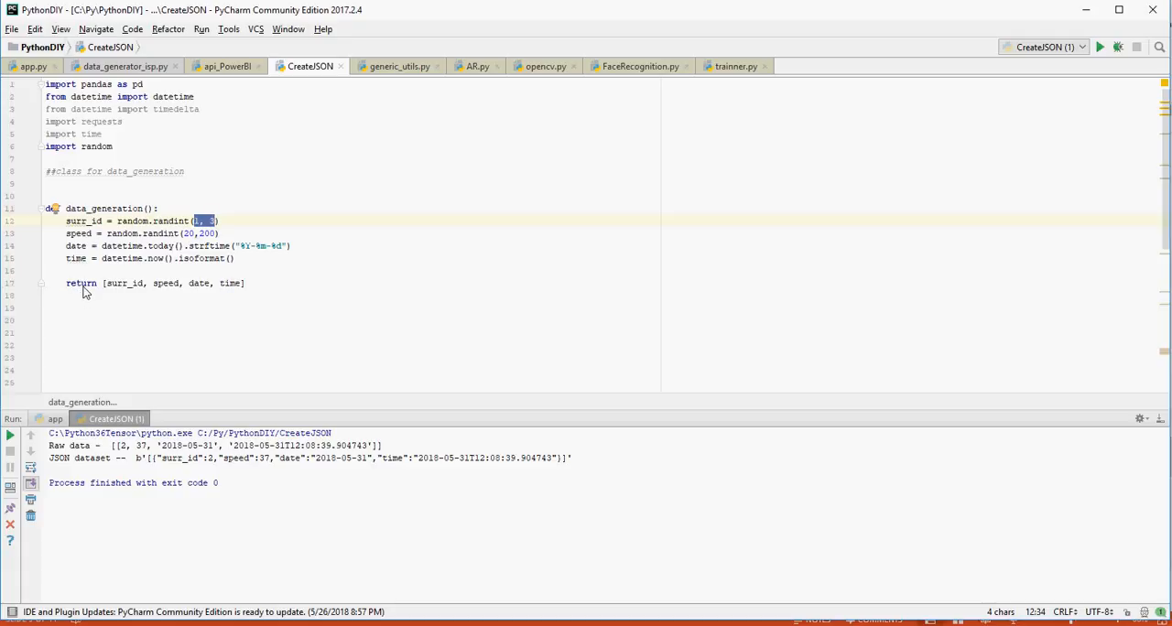
mouse_move(125, 285)
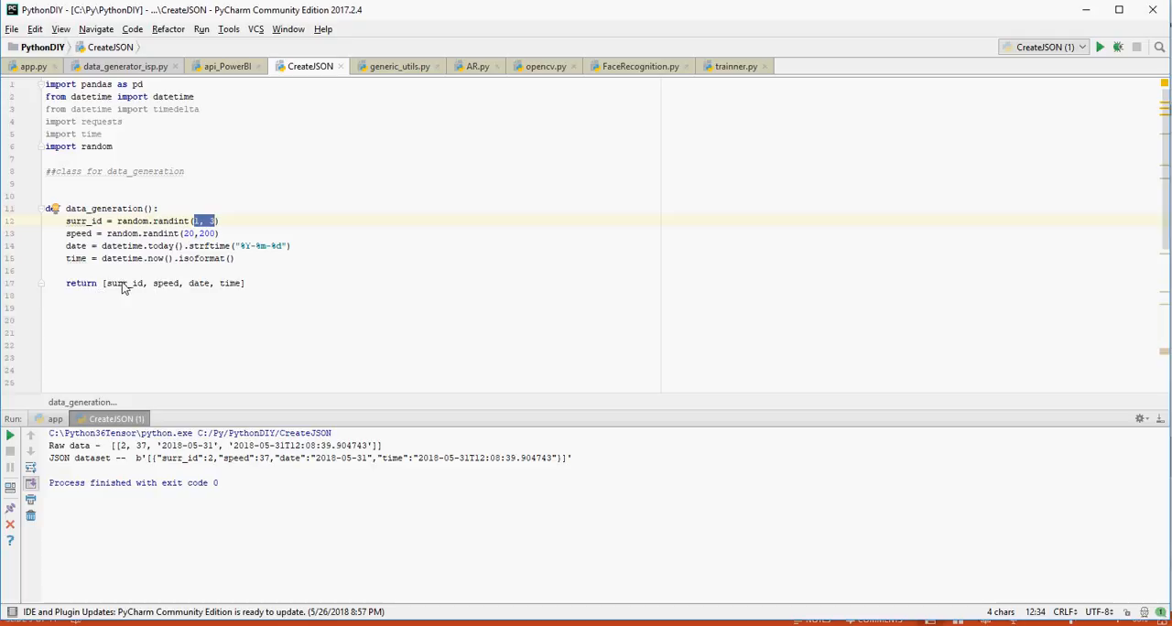
mouse_move(189, 288)
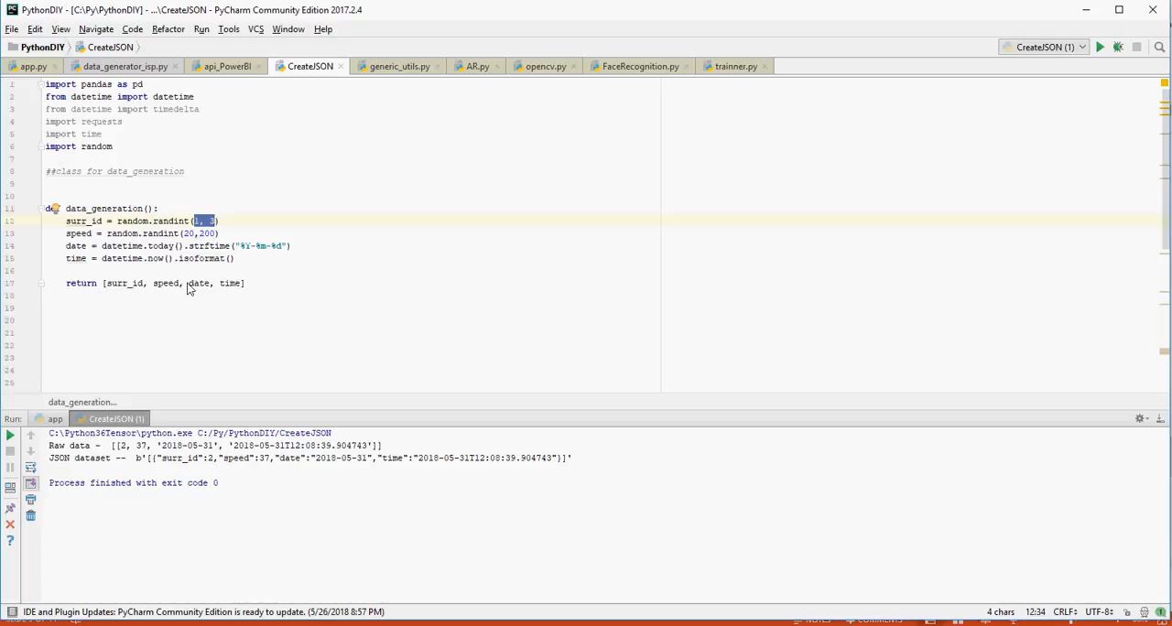
mouse_move(211, 290)
text(if __name__ == '__main__':)
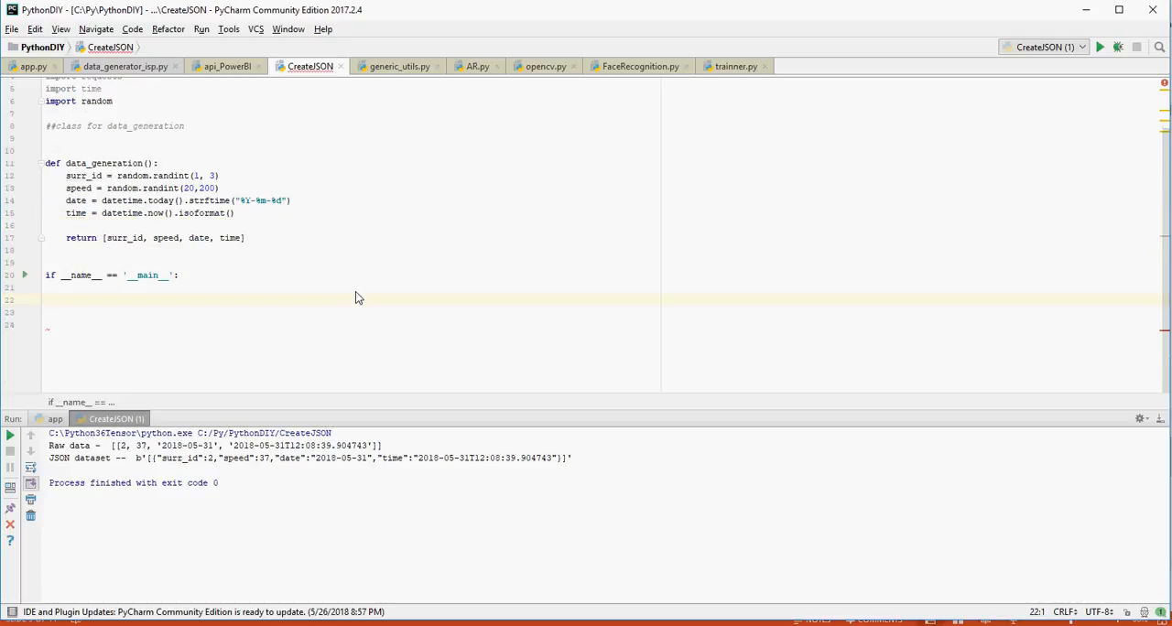
text(data_raw = [])
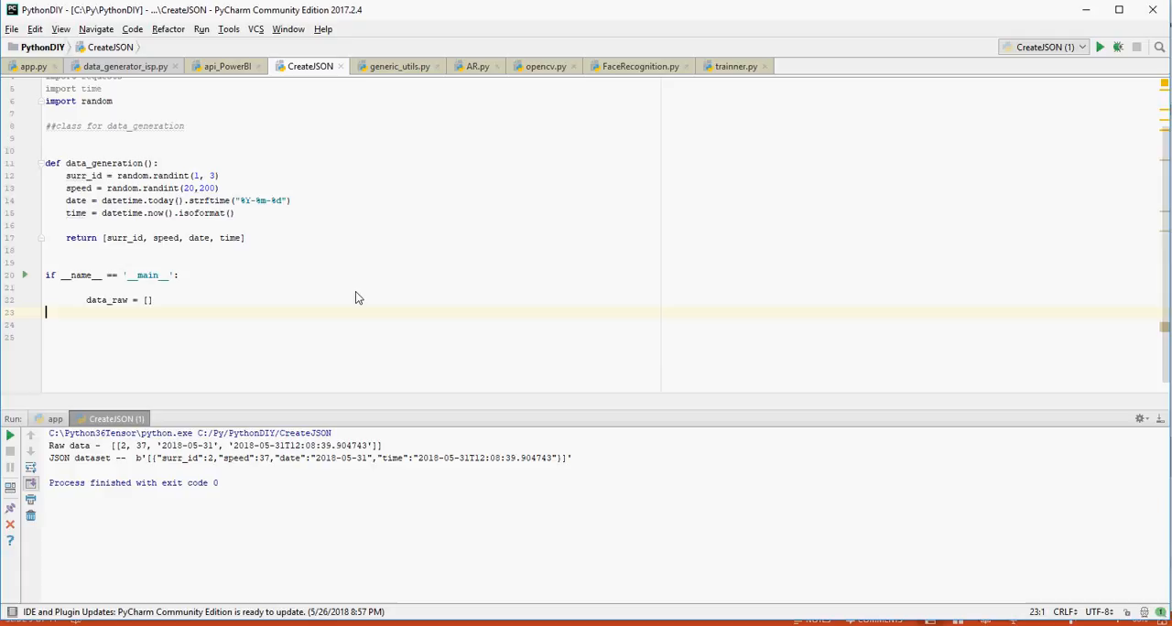
text(for i in range(1):)
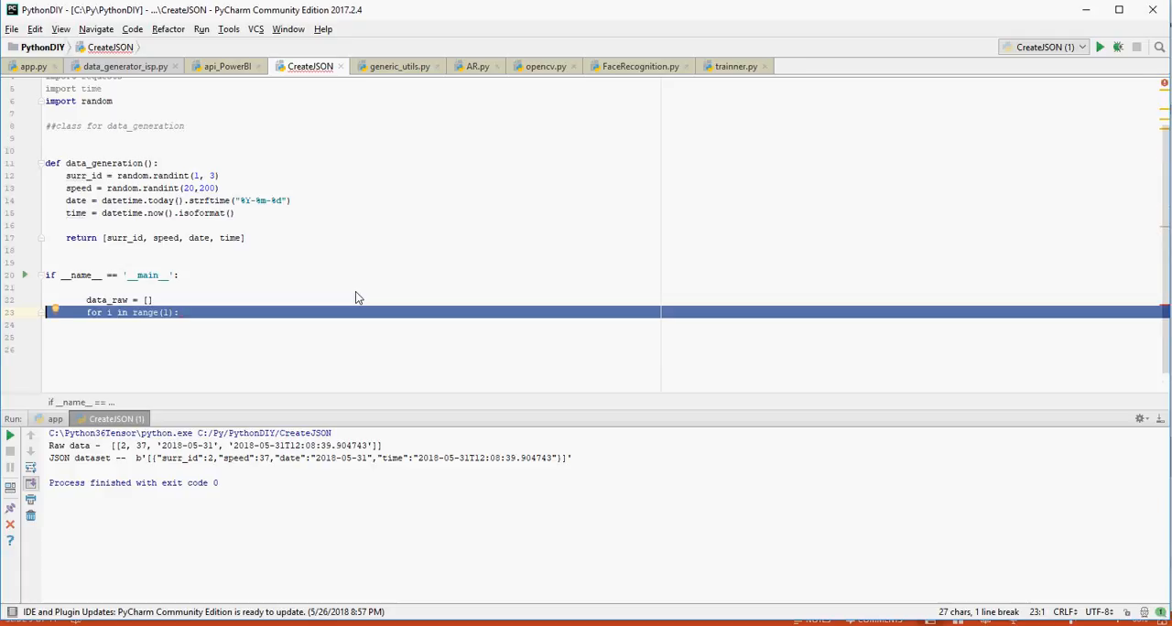
key(Return)
text(row = data_generation())
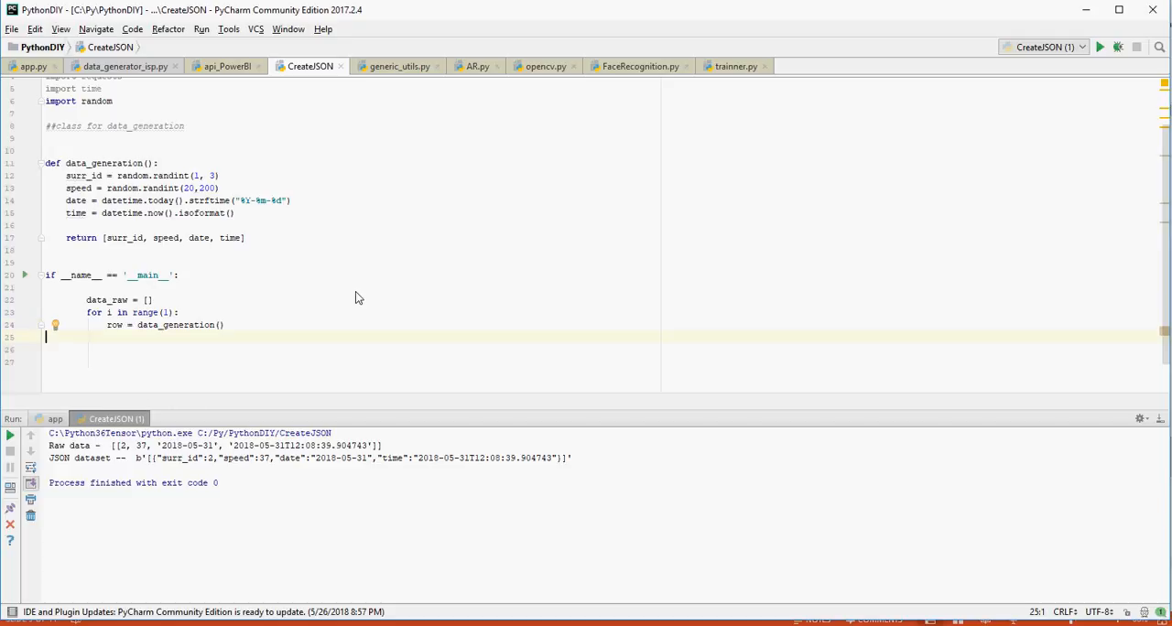
mouse_move(211, 312)
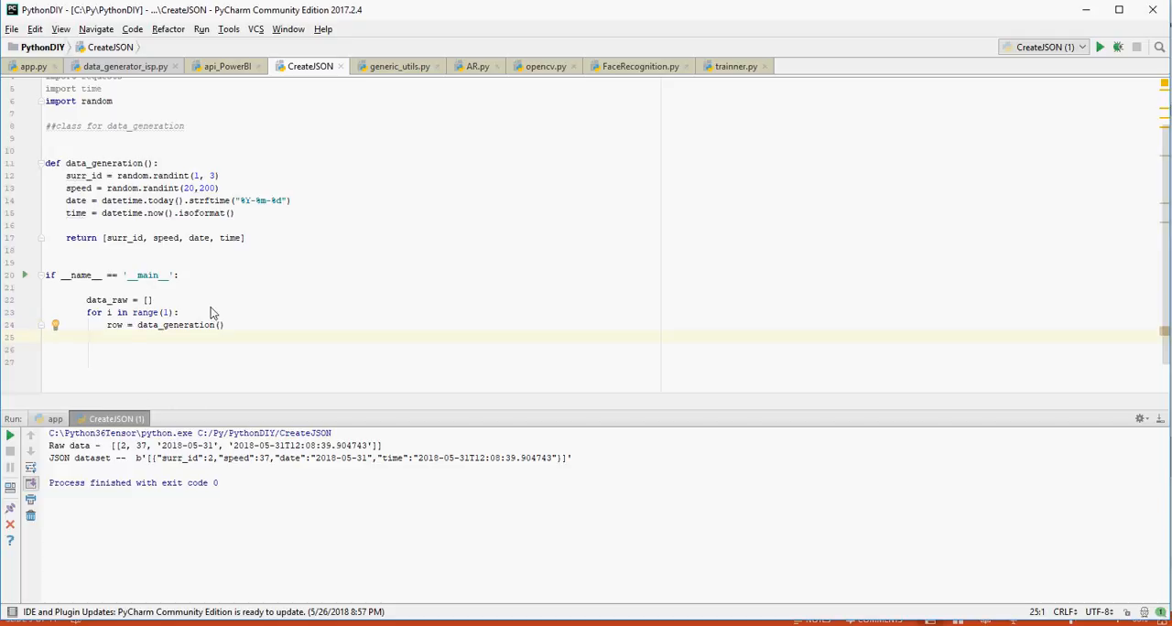
mouse_move(296, 242)
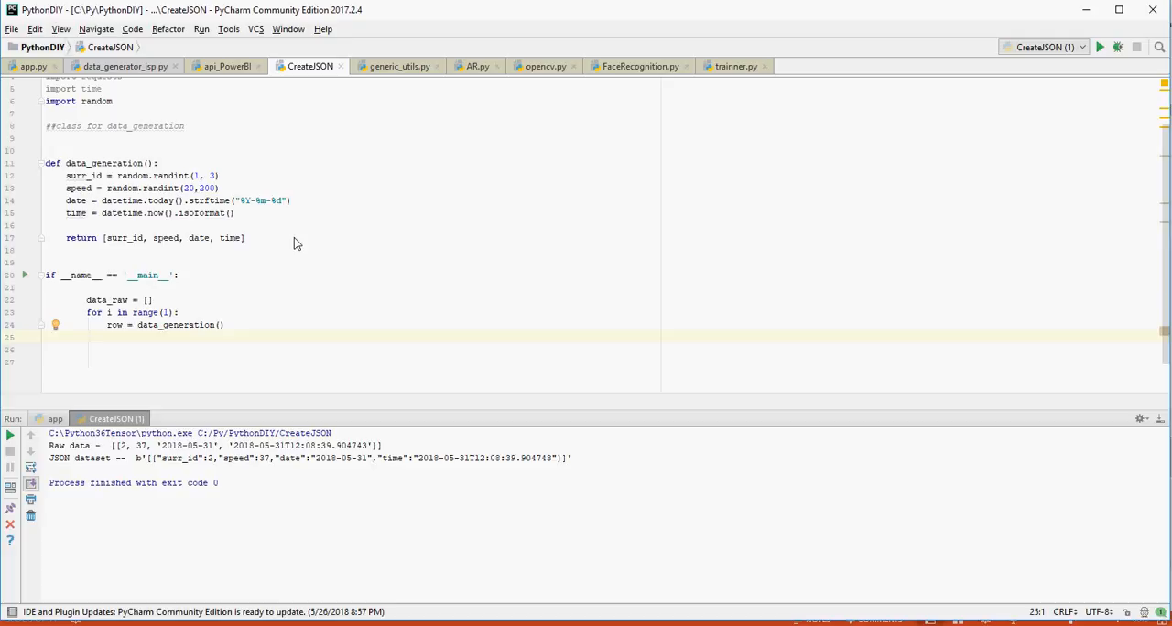
text(data_raw.append(row))
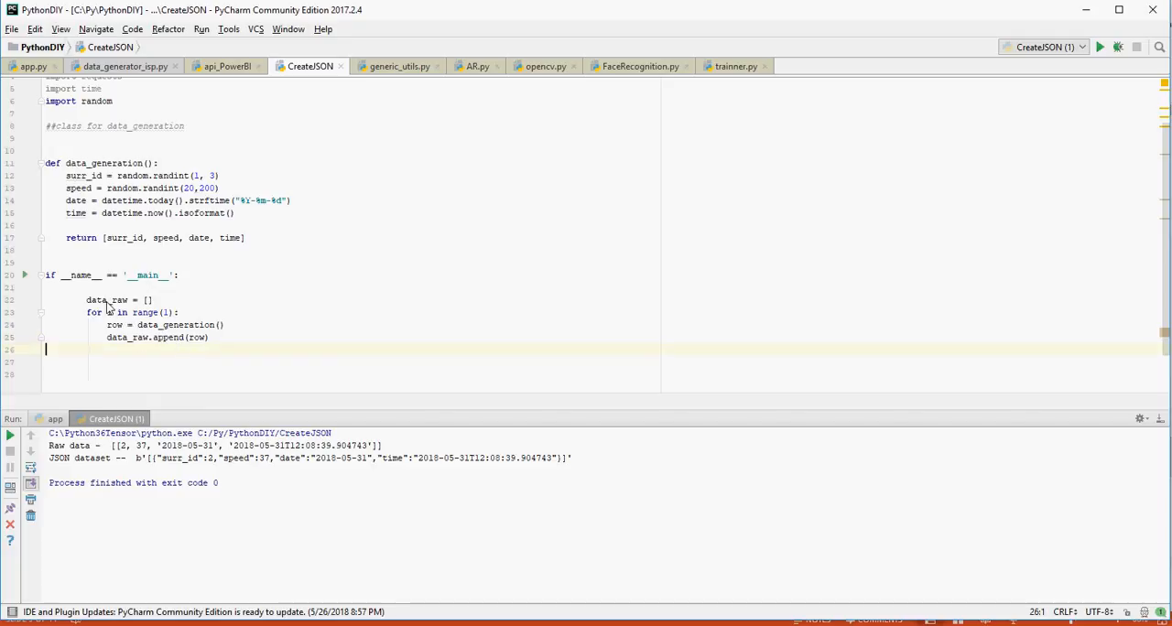
mouse_move(149, 344)
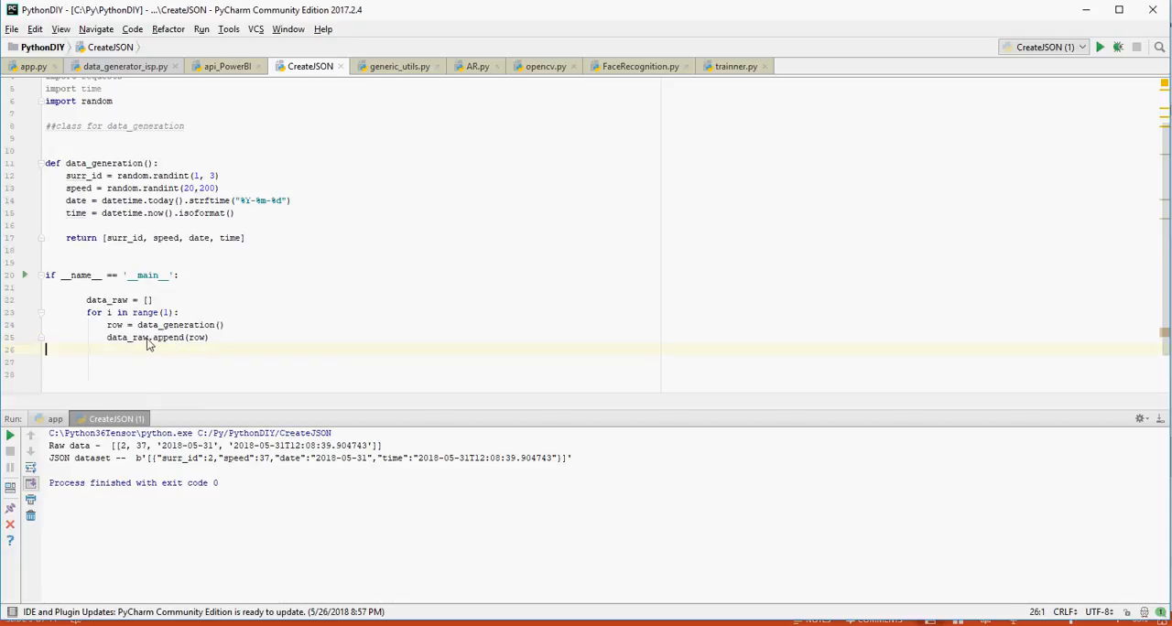
mouse_move(165, 330)
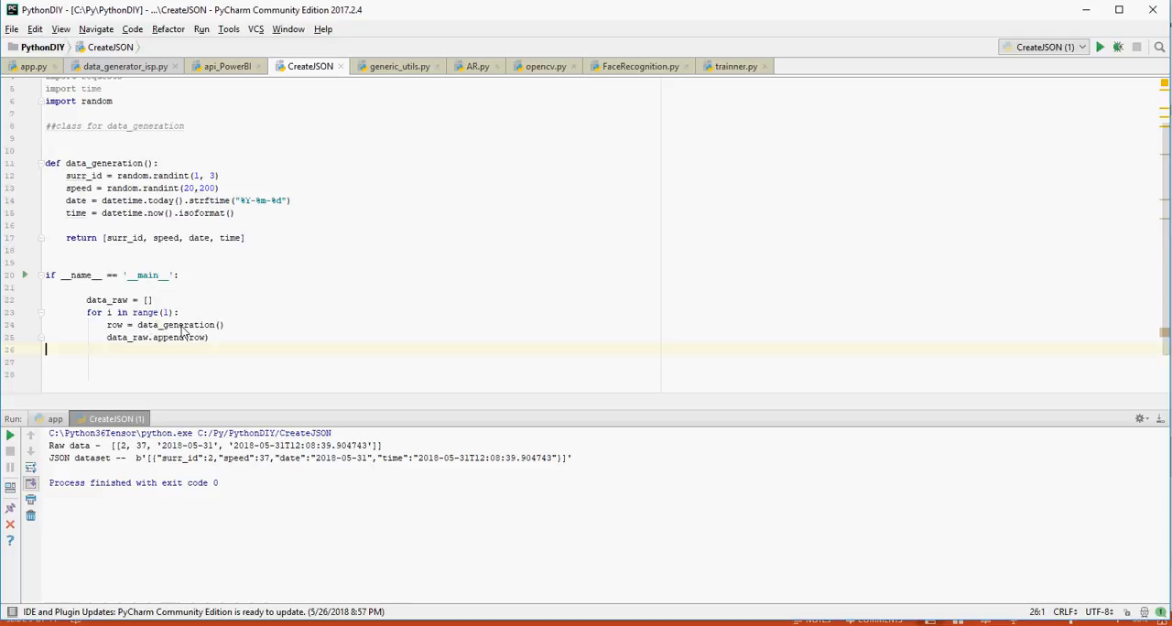
mouse_move(227, 242)
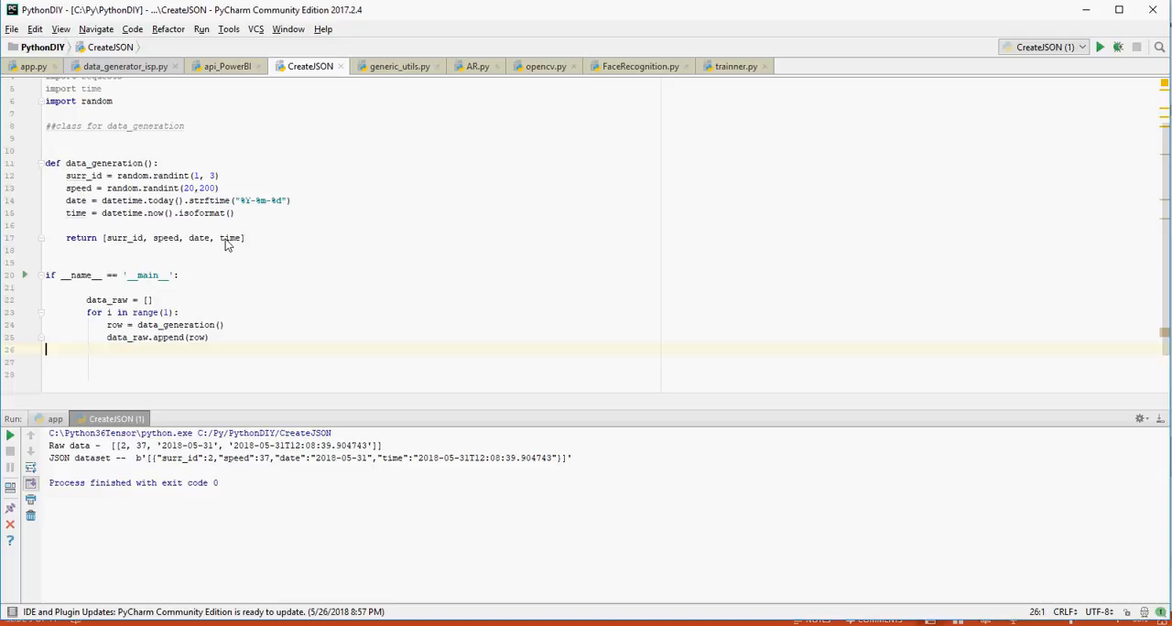
mouse_move(200, 212)
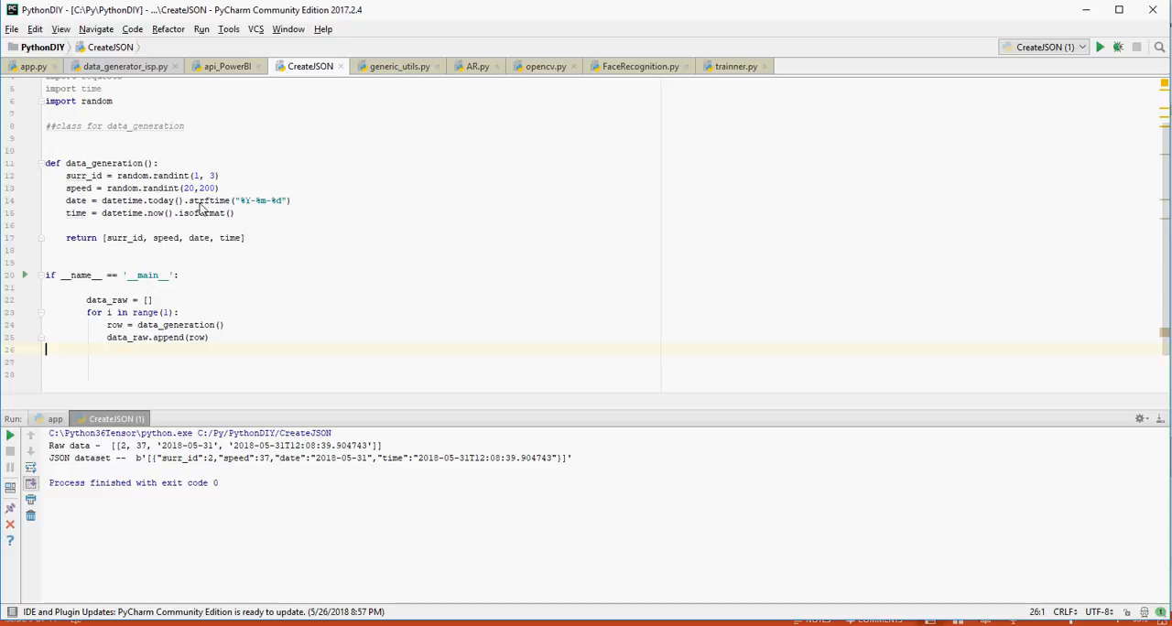
mouse_move(329, 255)
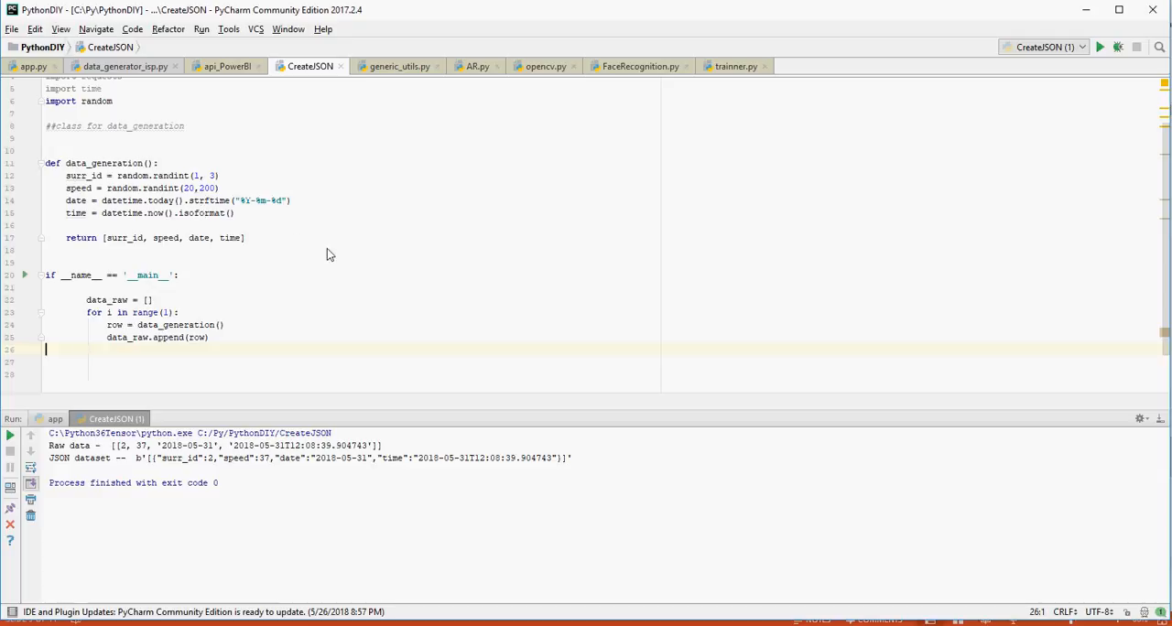
Add print("Raw data - ", data_raw) in the loop and the HEADER list of column names
text(print("Raw data - ",data_raw))
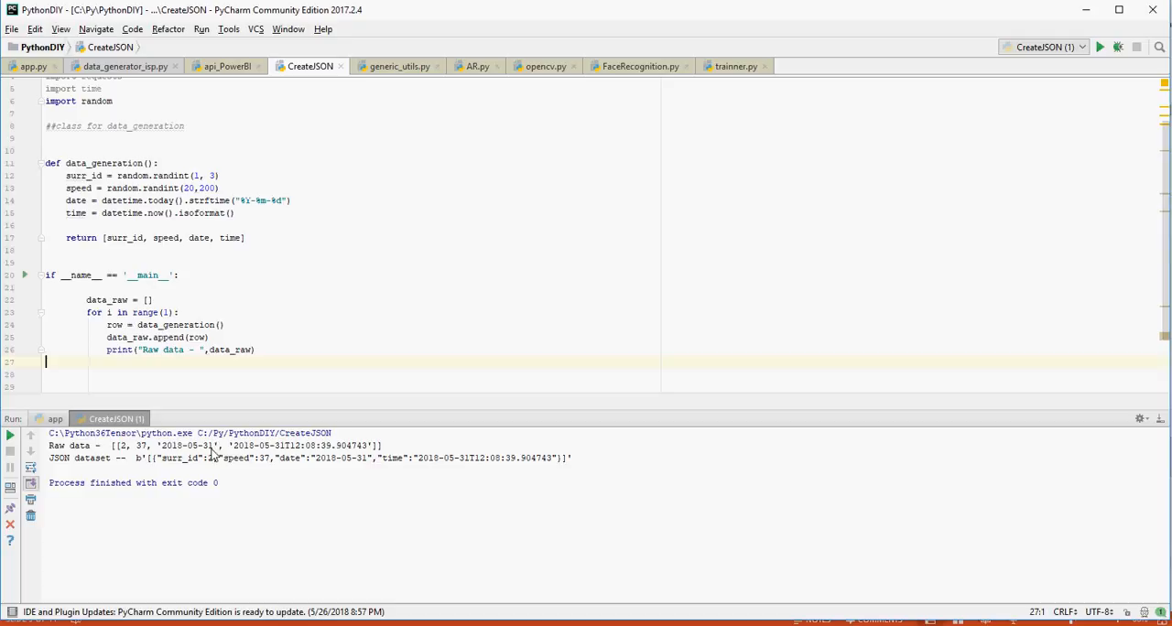
mouse_move(388, 451)
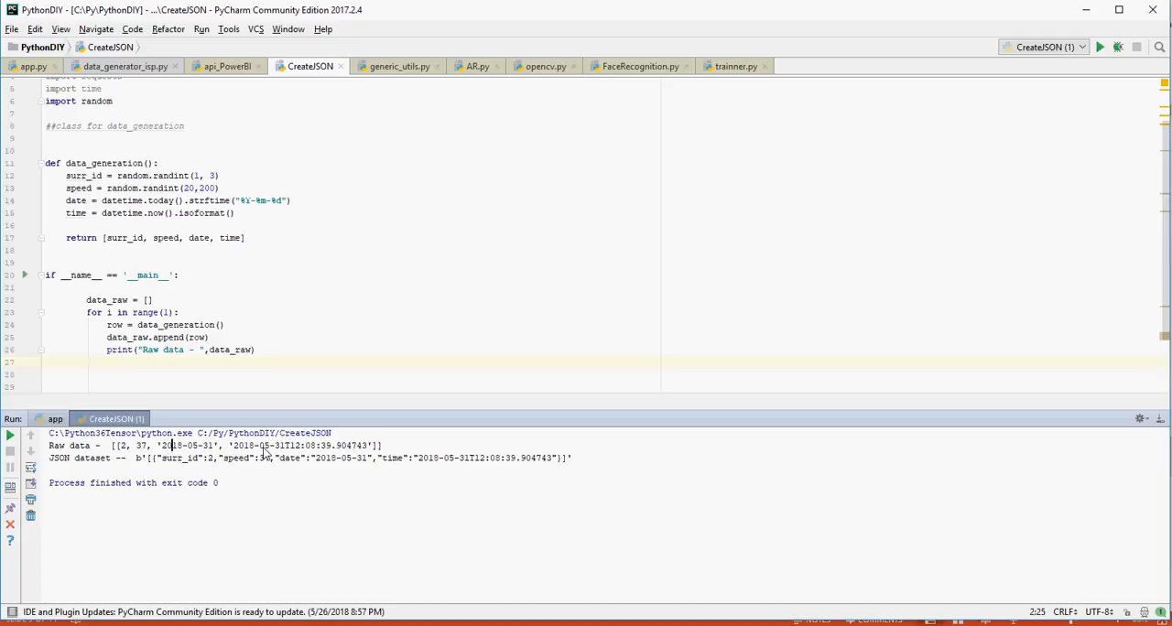
click(246, 350)
text(HEADER = ["surr_id", "speed", "date", "time)
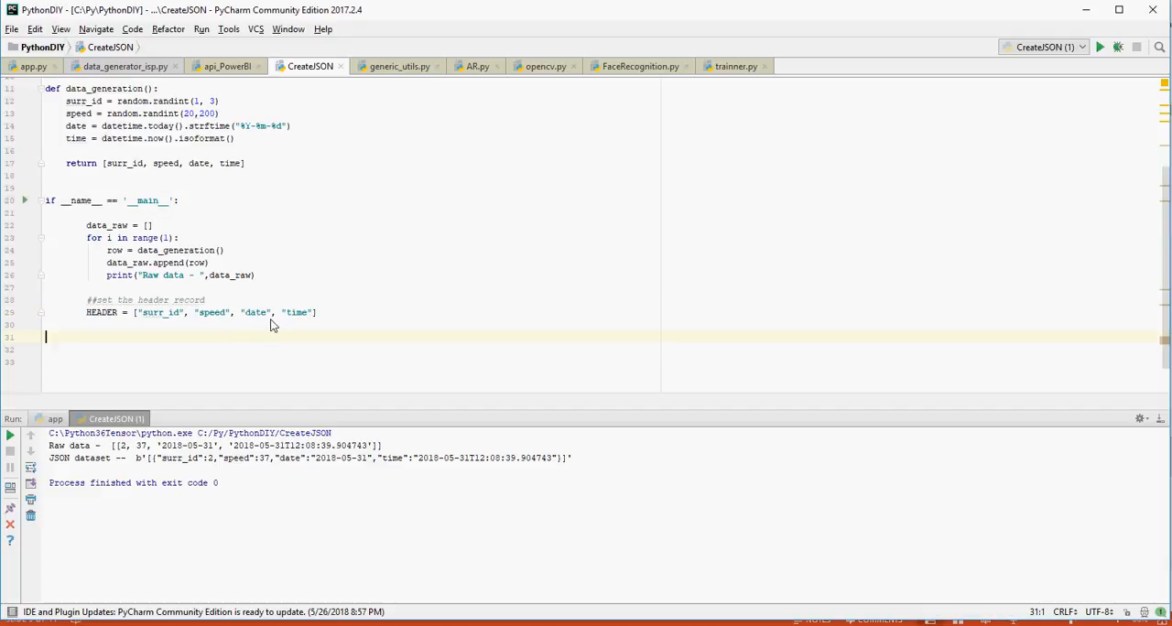
Write data_df = pd.DataFrame(data_raw, columns=HEADER) to build the DataFrame
text(data_df = pd.DataFrame(data_raw, columns=HEADER))
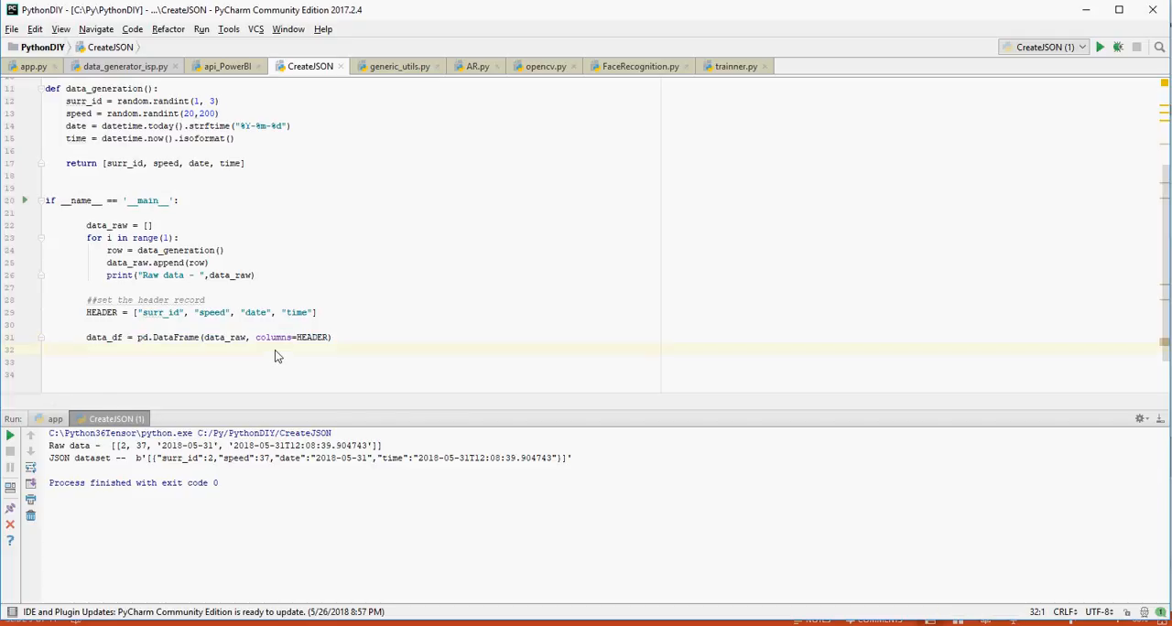
mouse_move(207, 342)
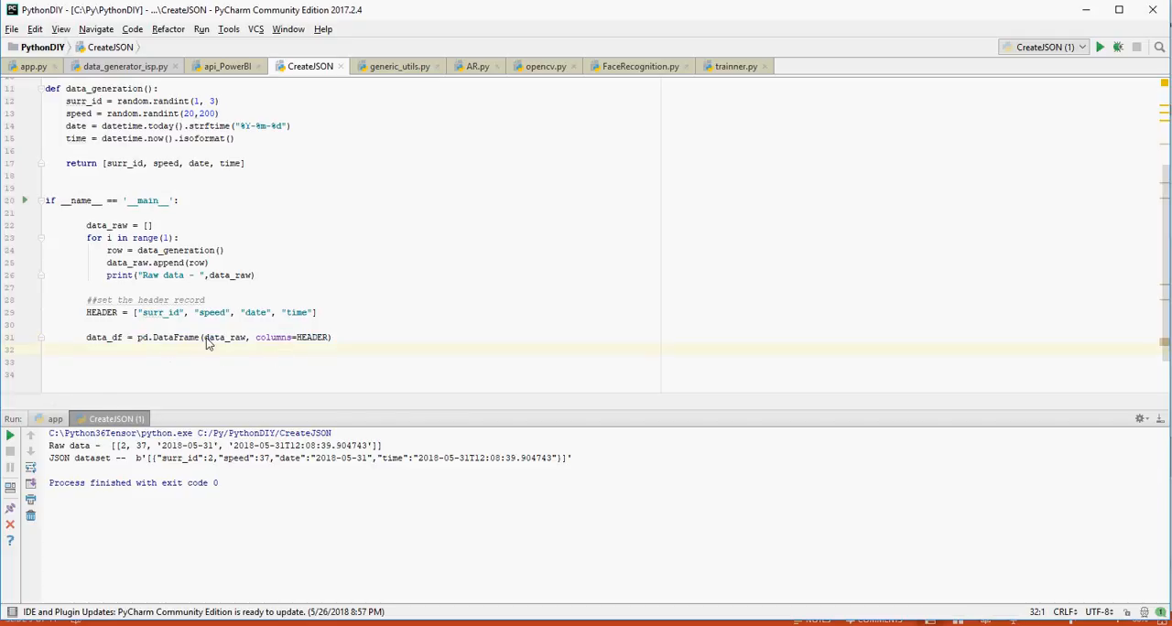
mouse_move(312, 348)
text(data_json = bytes(data_df.to_json(orient='records'), encoding='utf-8'))
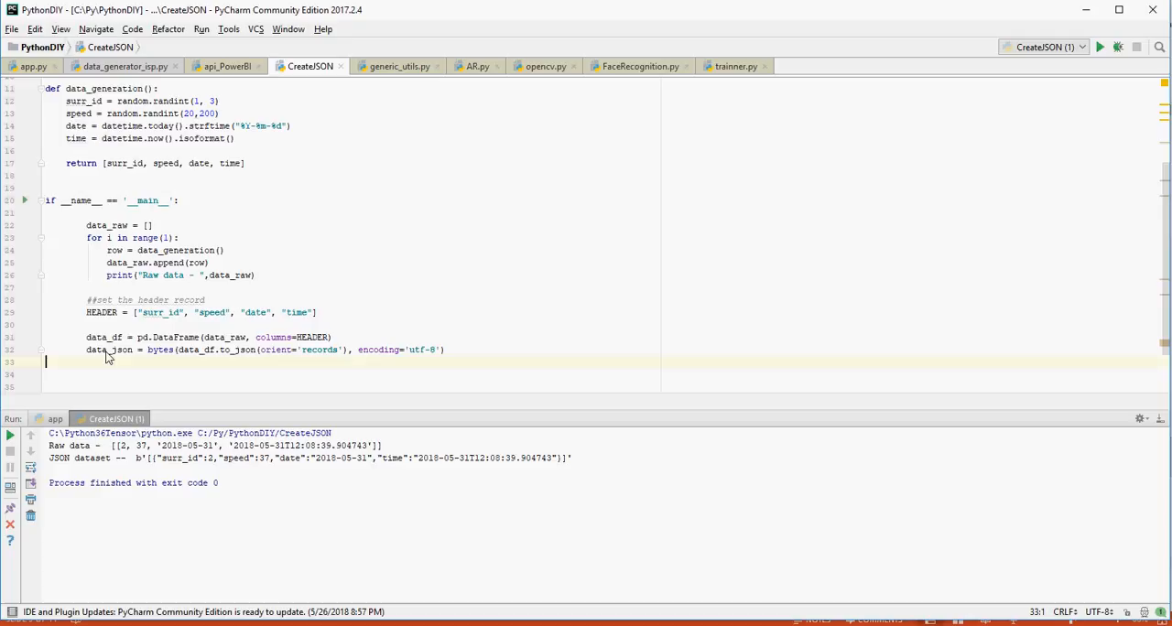
mouse_move(110, 352)
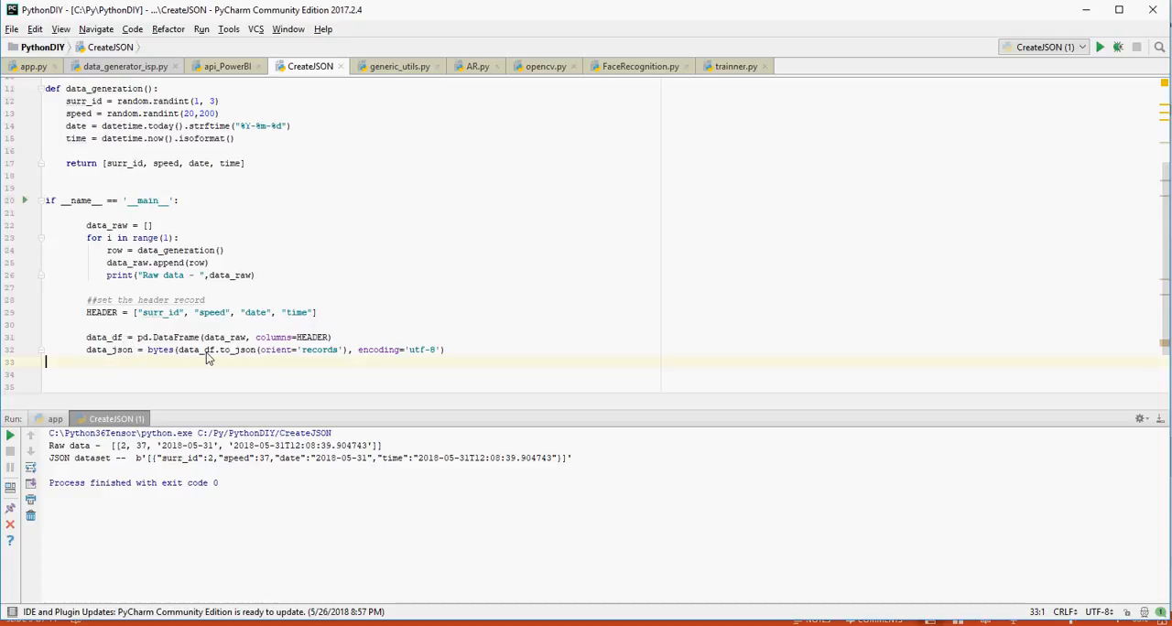
mouse_move(246, 355)
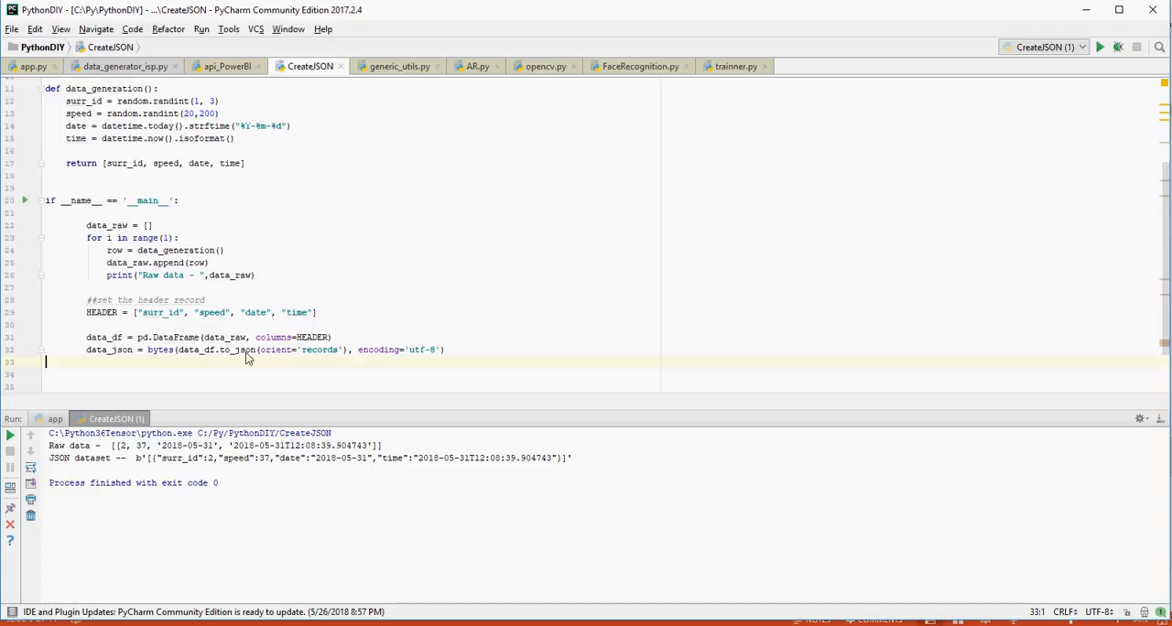
mouse_move(311, 356)
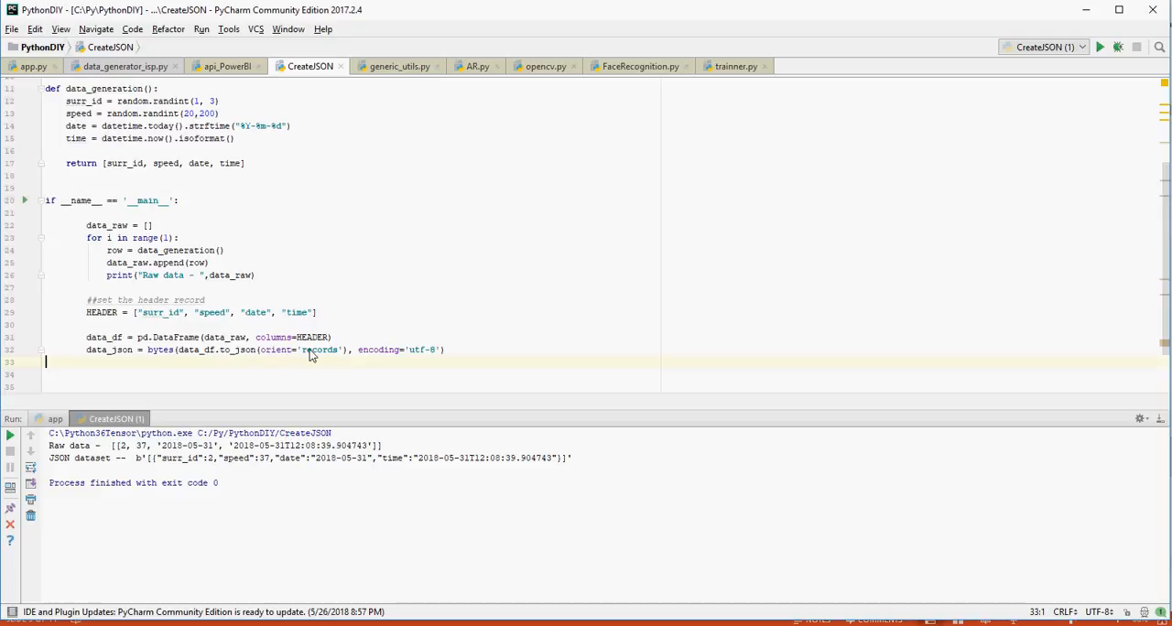
mouse_move(396, 353)
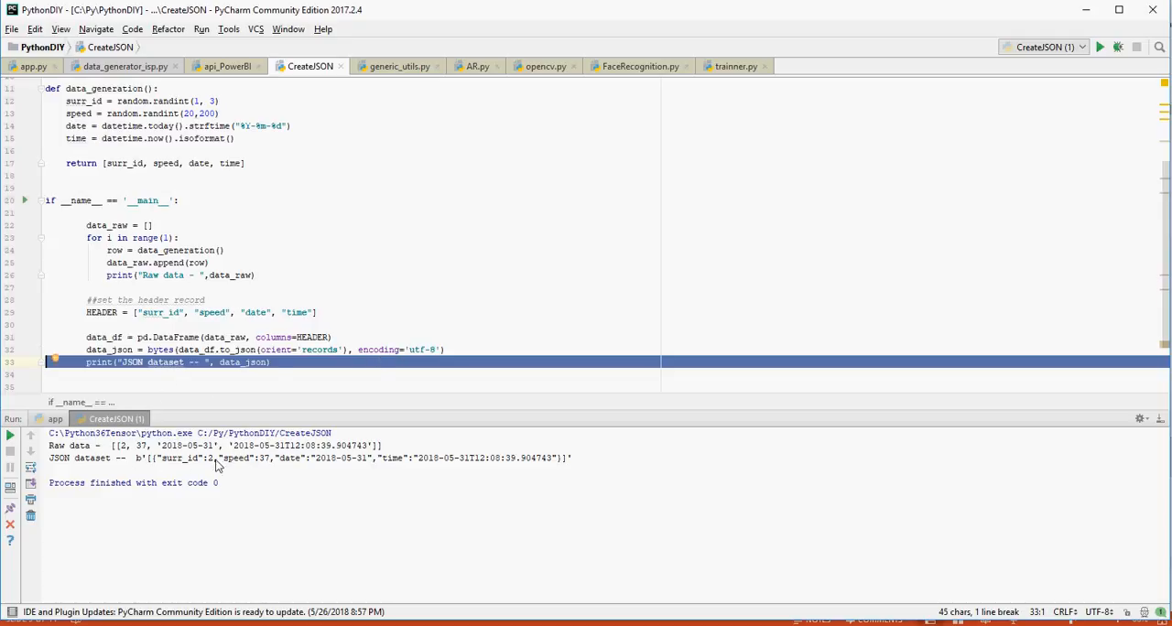
mouse_move(348, 337)
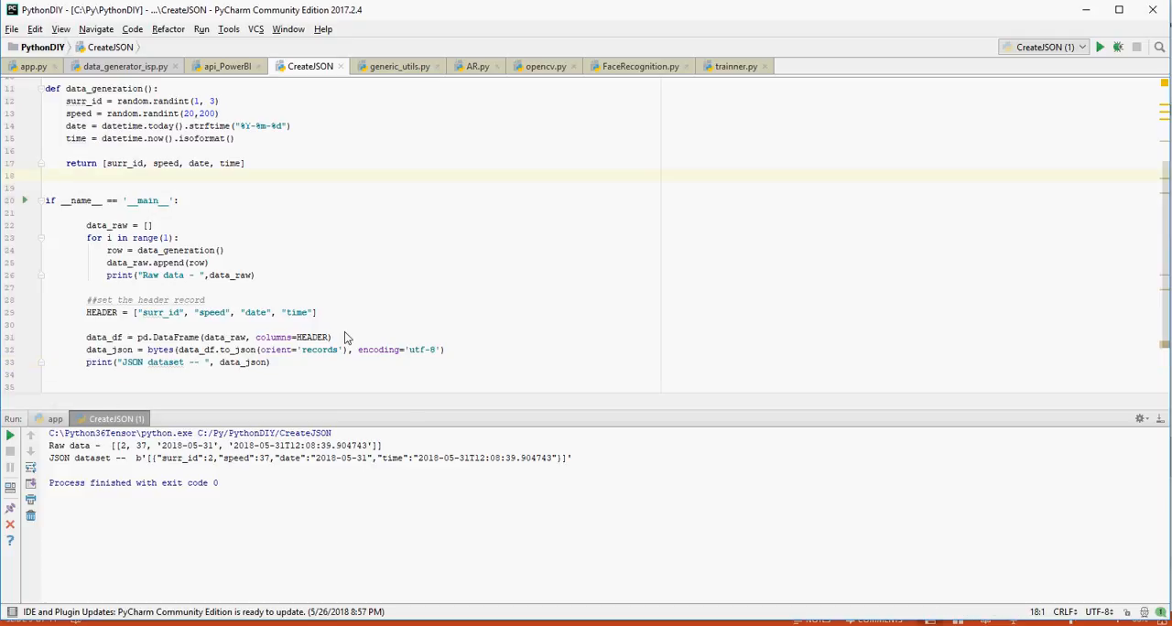
Run 'CreateJSON' and view the new raw record and JSON dataset in the console
scroll(down, 3)
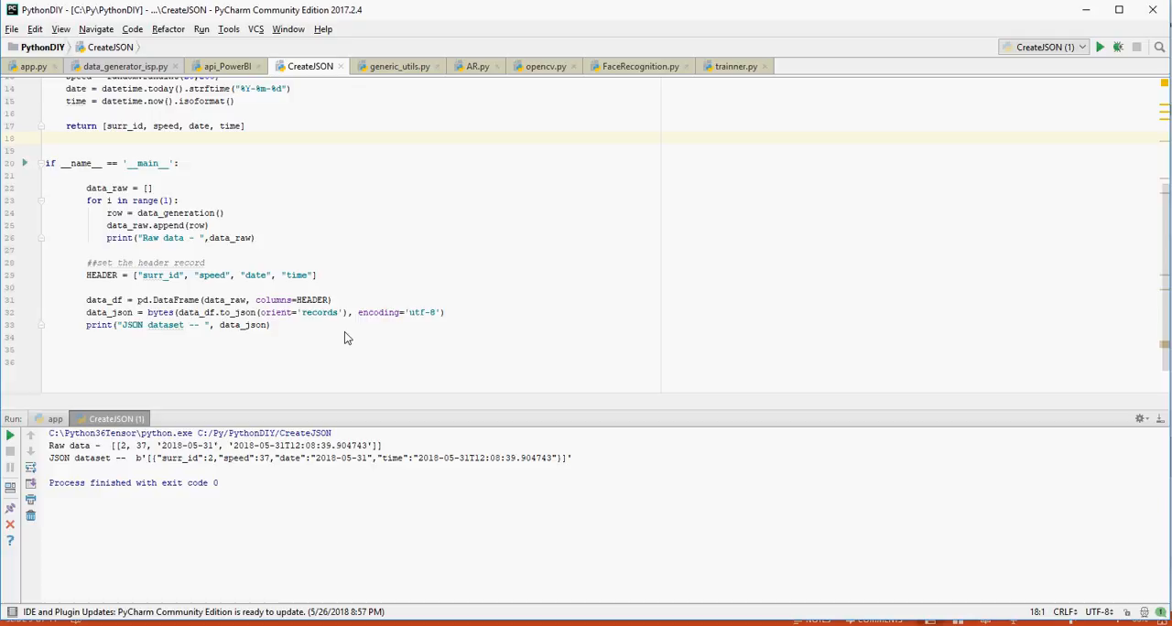
mouse_move(601, 301)
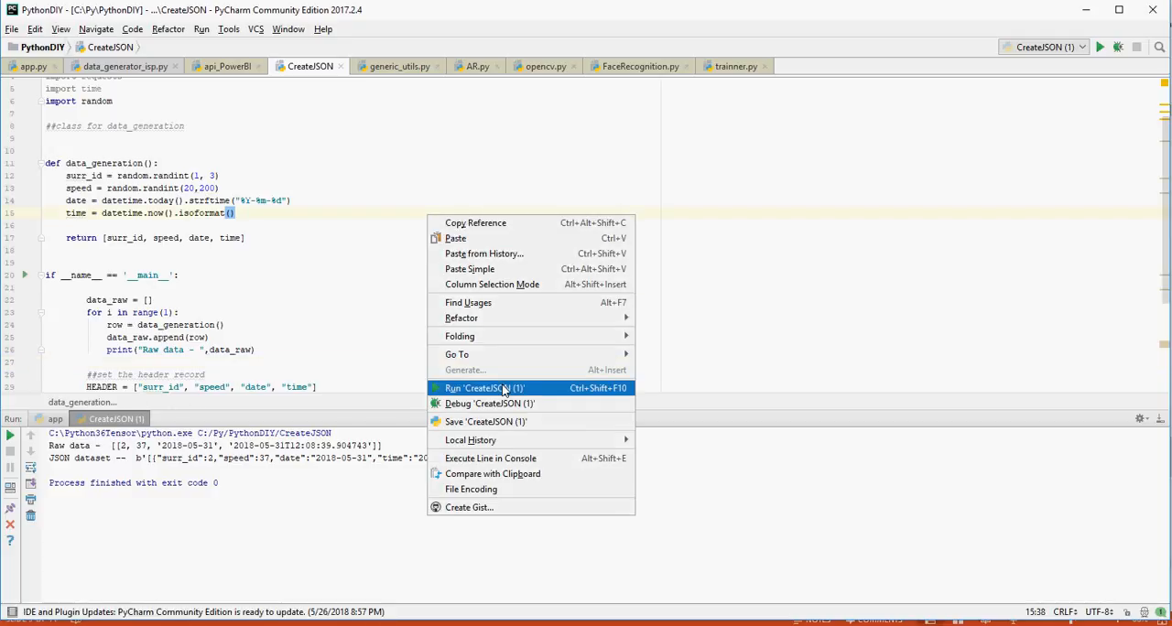
click(484, 388)
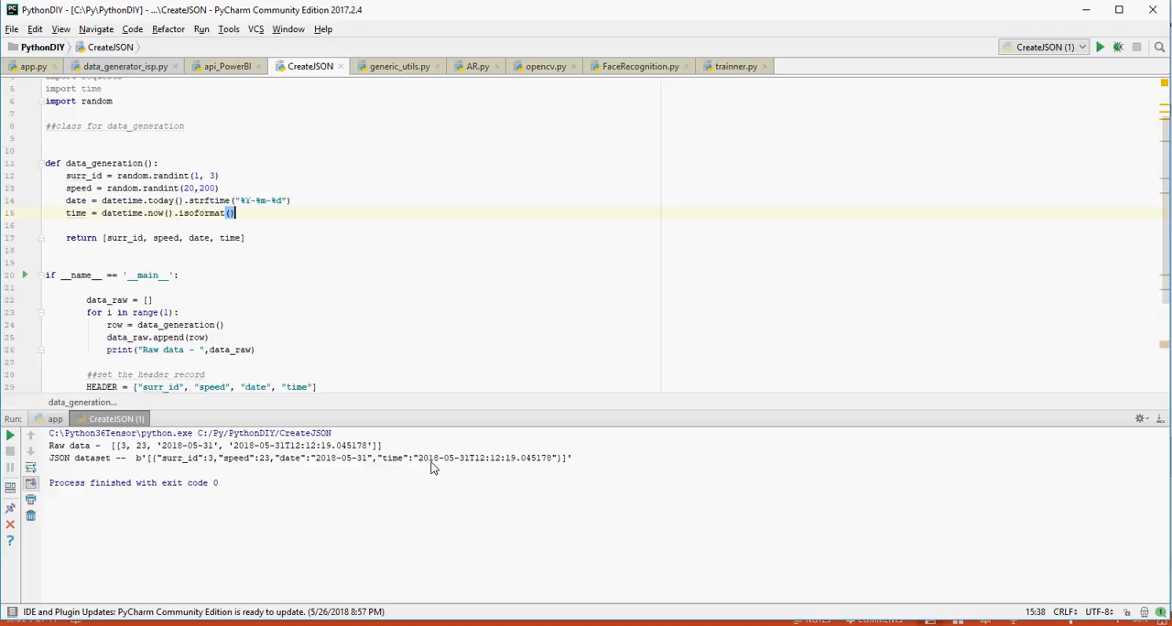
mouse_move(461, 469)
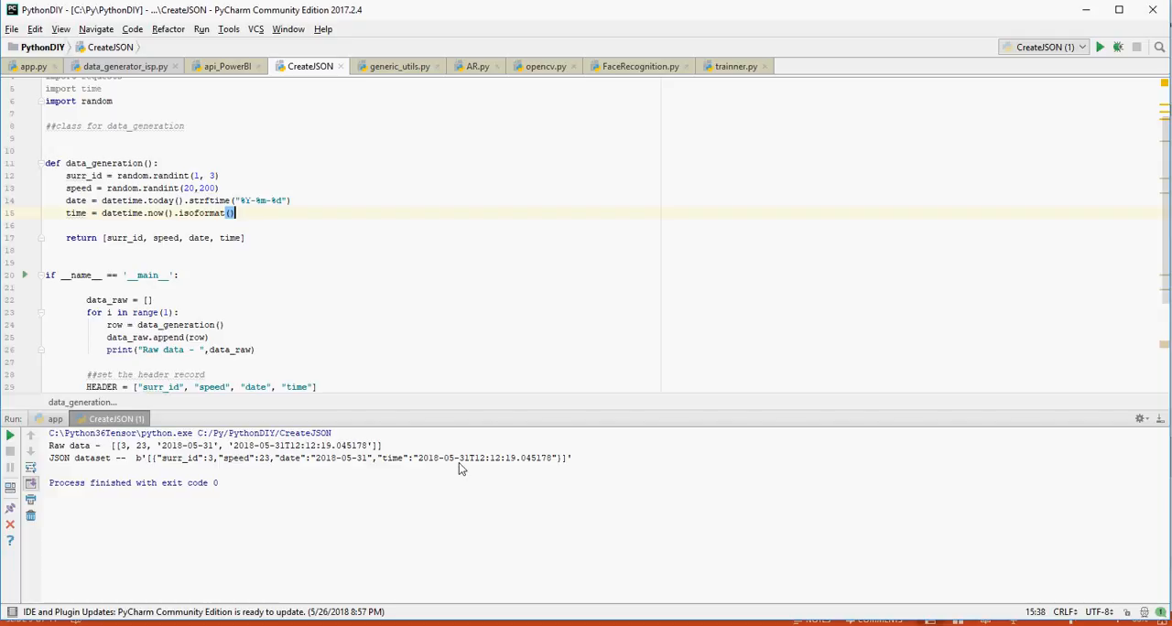
scroll(down, 3)
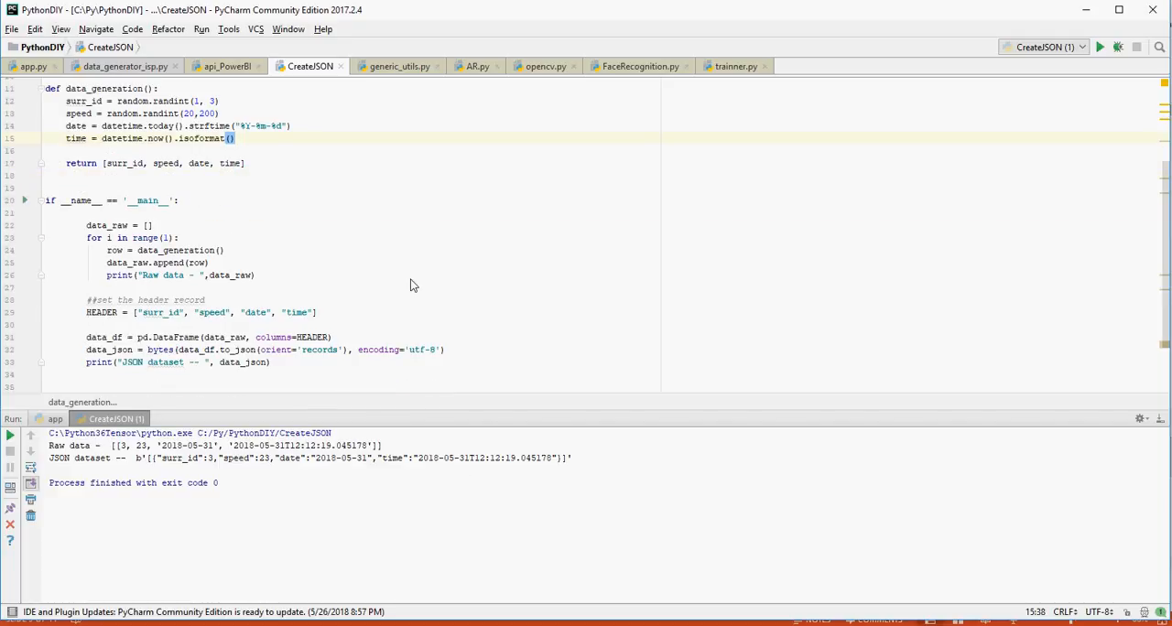